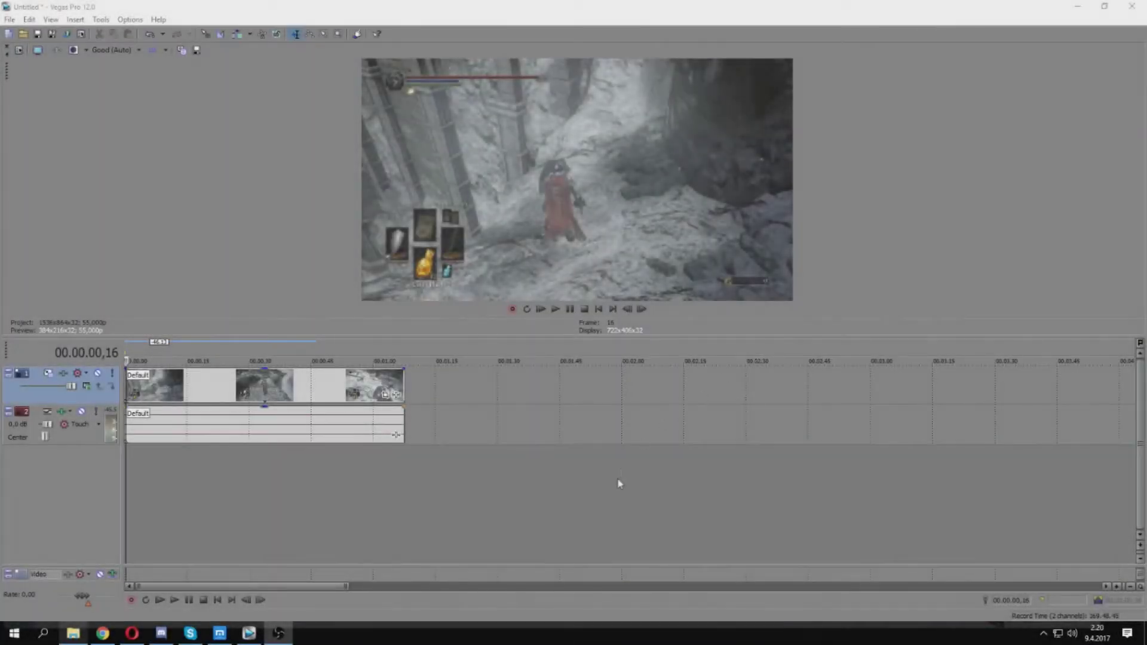
pyautogui.moveTo(634, 490)
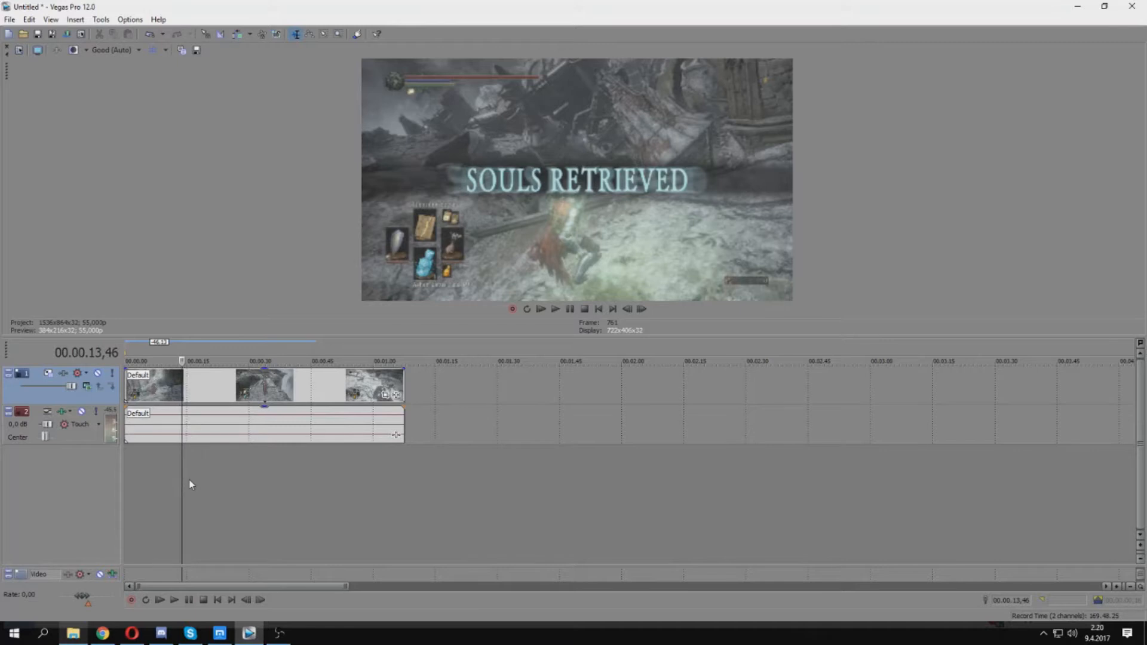
pyautogui.moveTo(285, 498)
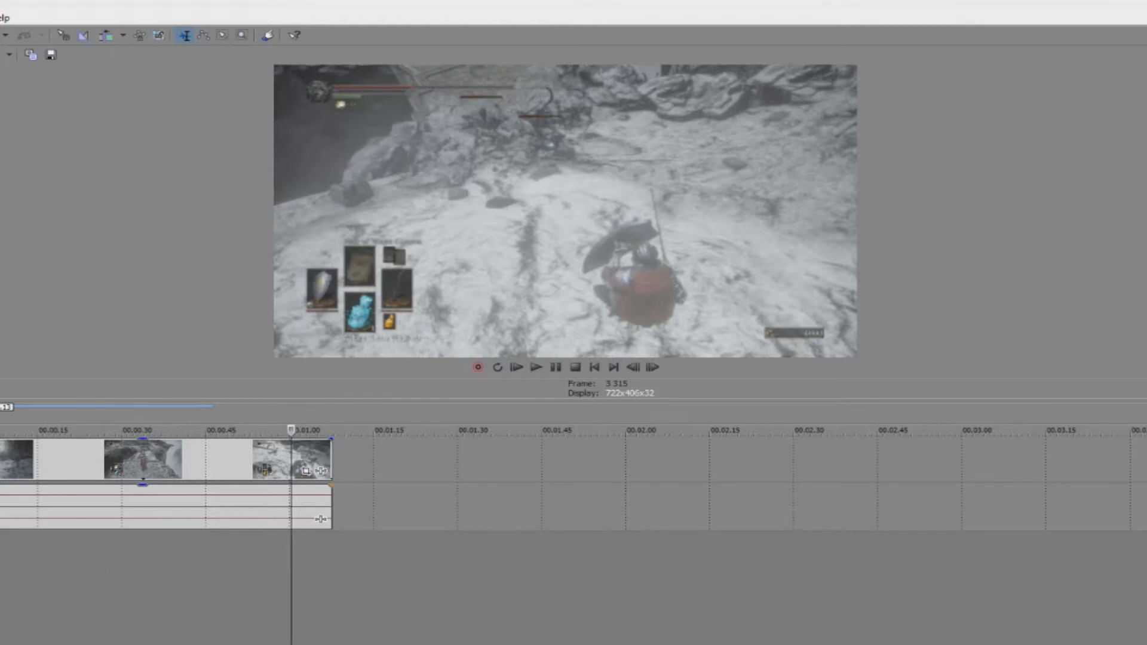
# - Play the gameplay clip from the start and review its last frames
pyautogui.click(594, 367)
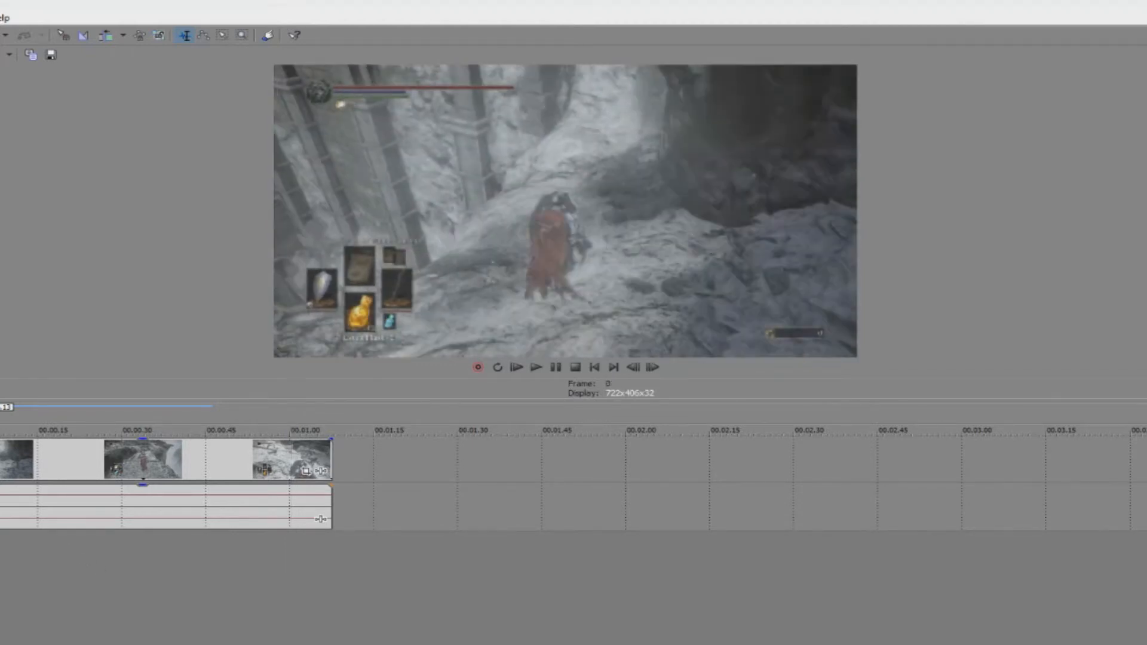
pyautogui.click(535, 366)
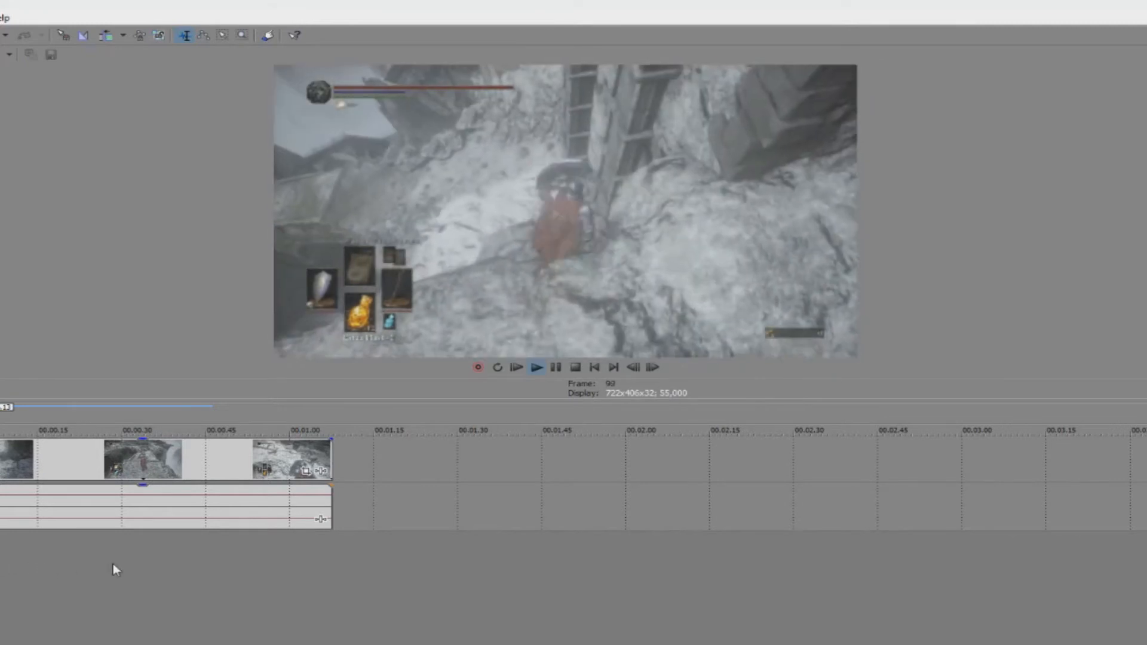
pyautogui.click(322, 430)
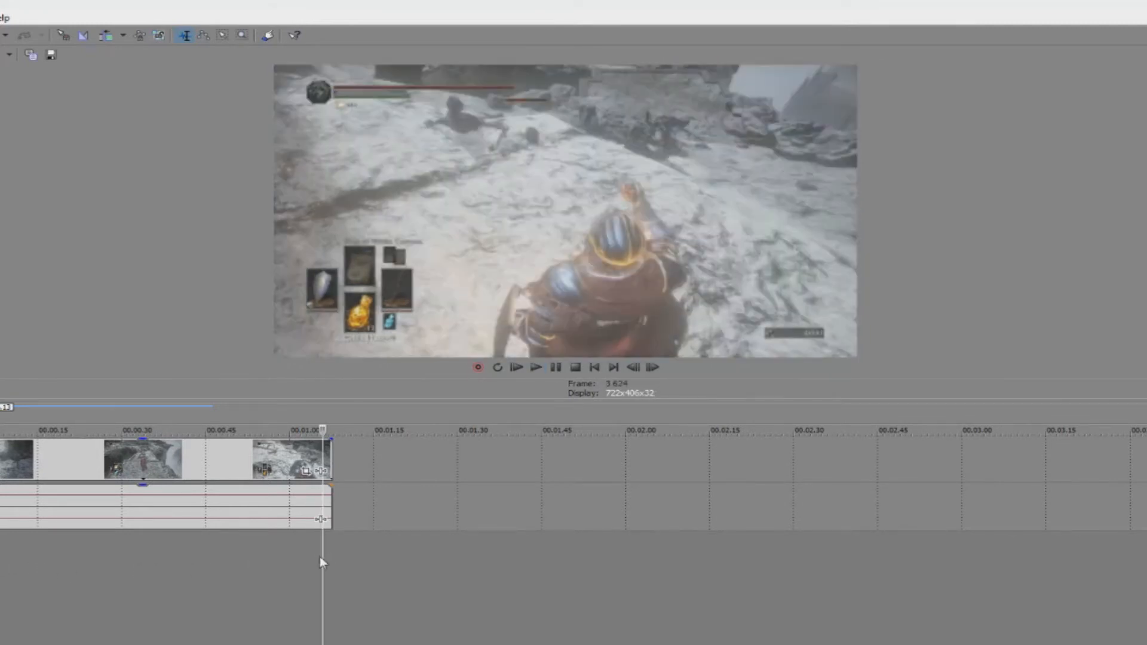
pyautogui.click(536, 366)
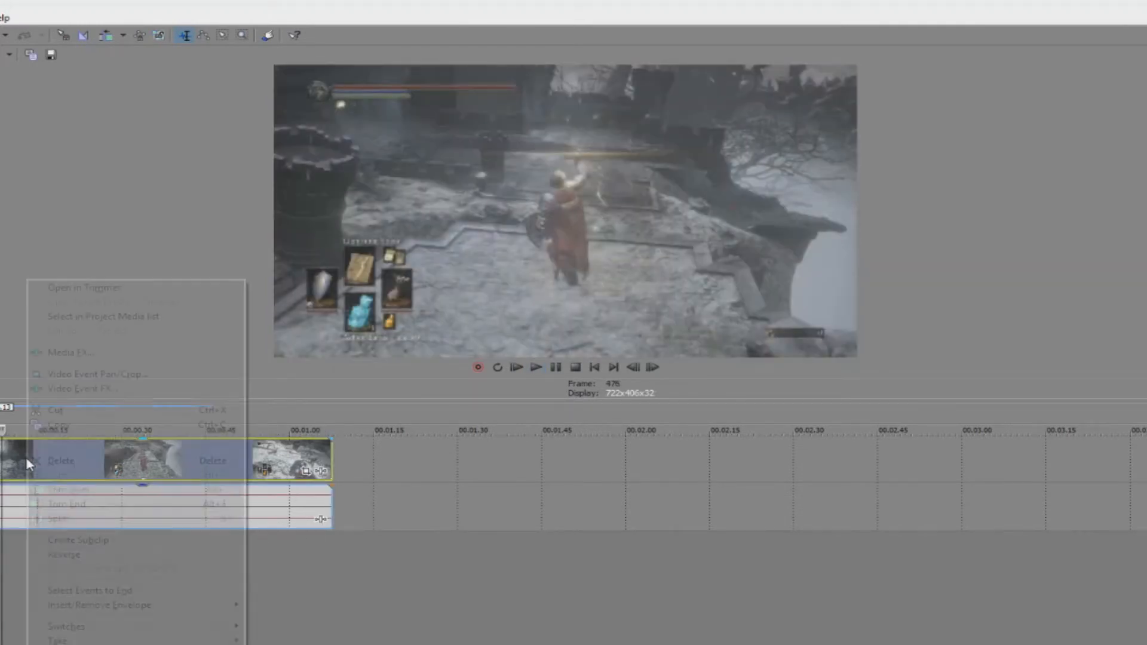
pyautogui.moveTo(110, 554)
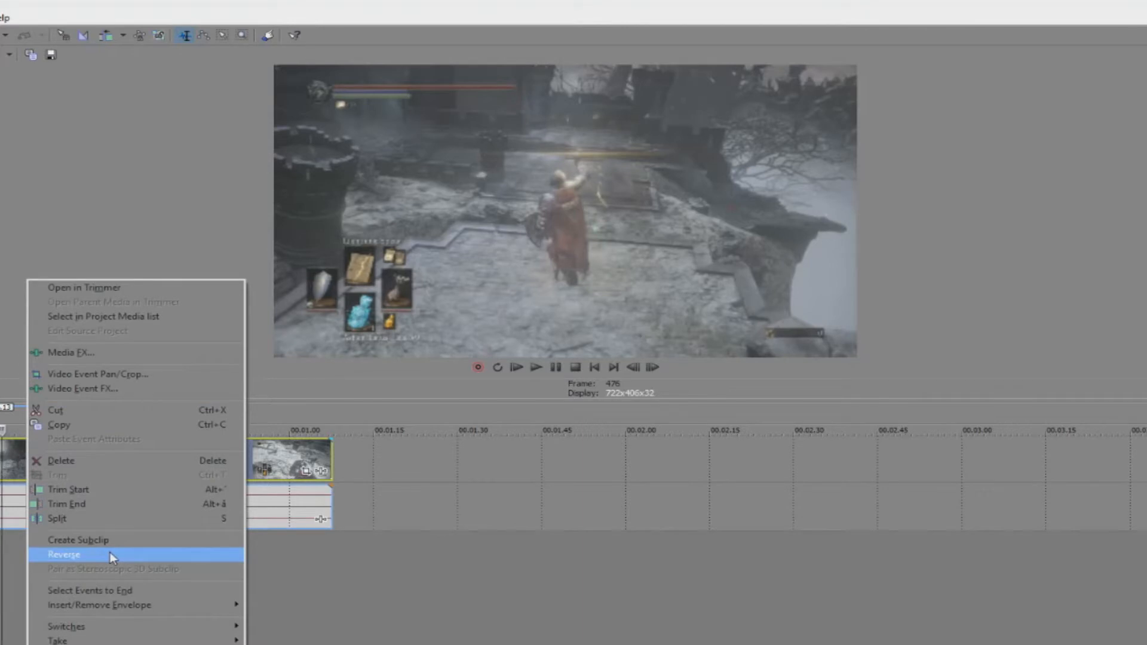
# - Reverse the gameplay clip so it plays backwards and preview it
pyautogui.click(63, 553)
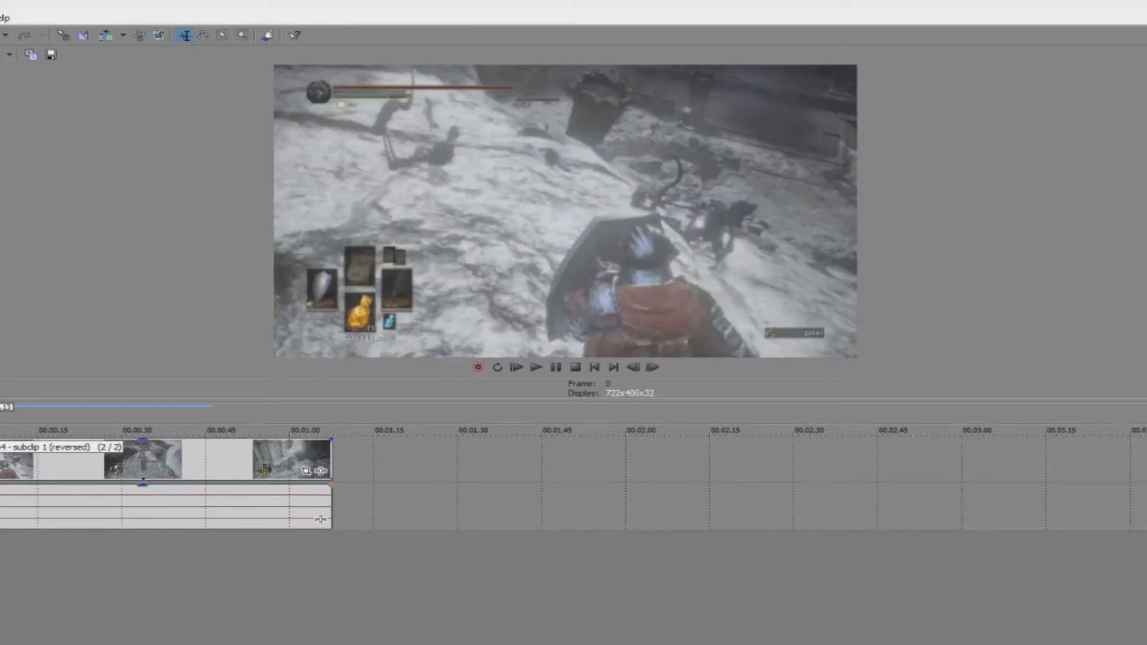
pyautogui.click(535, 367)
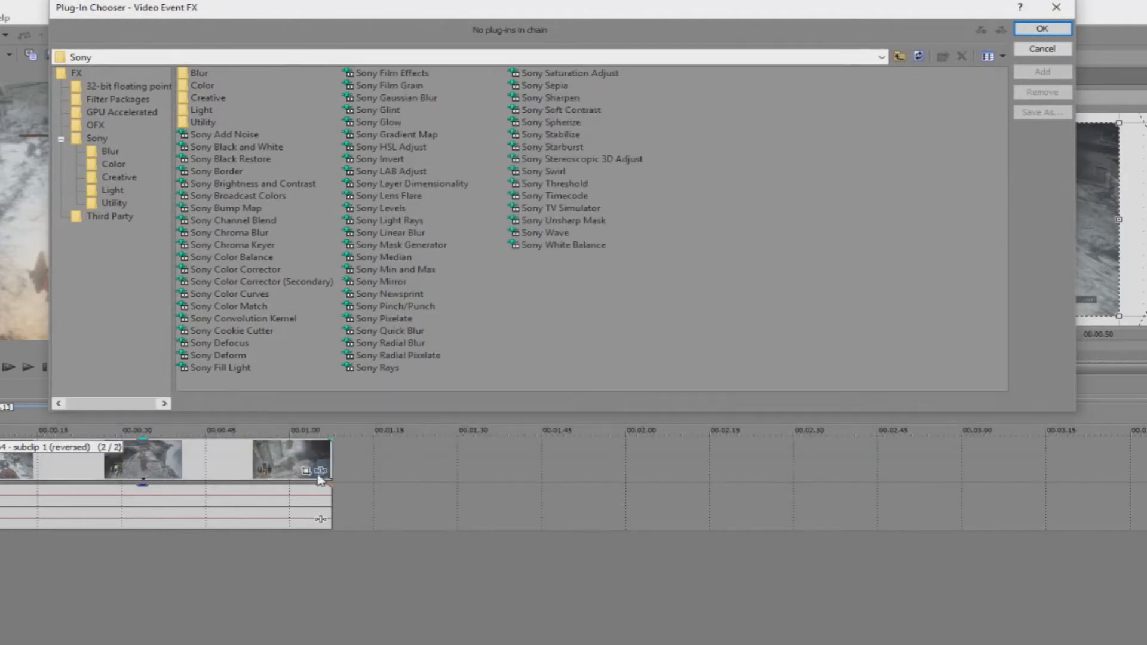
pyautogui.moveTo(603, 152)
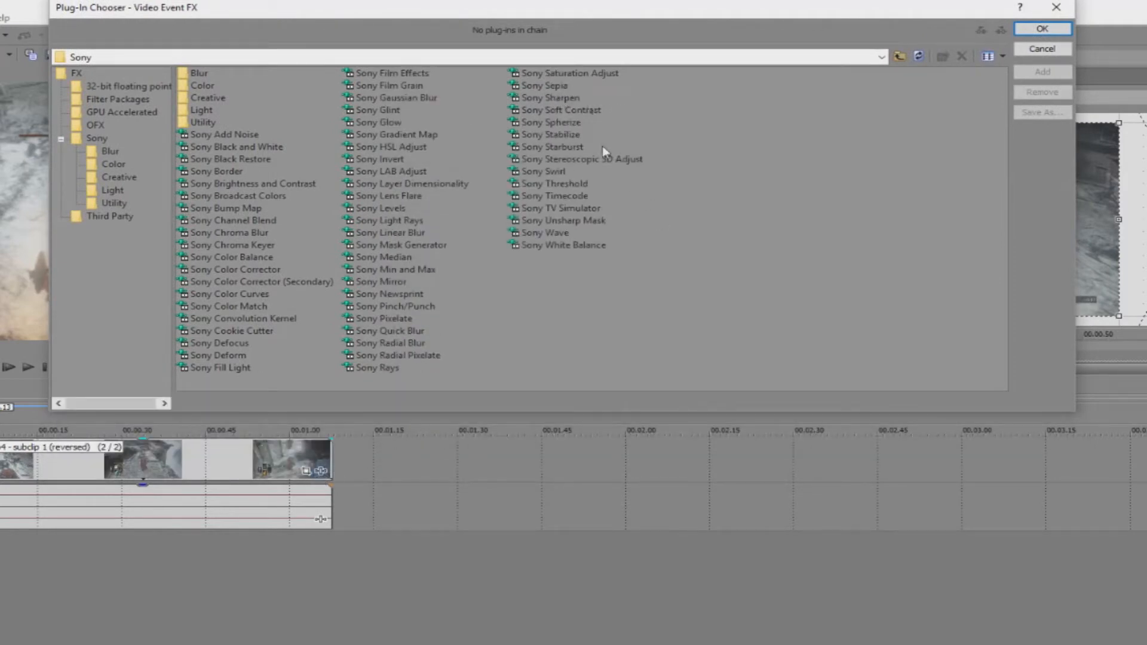
# - Add the Sony TV Simulator effect to the reversed clip
pyautogui.click(559, 208)
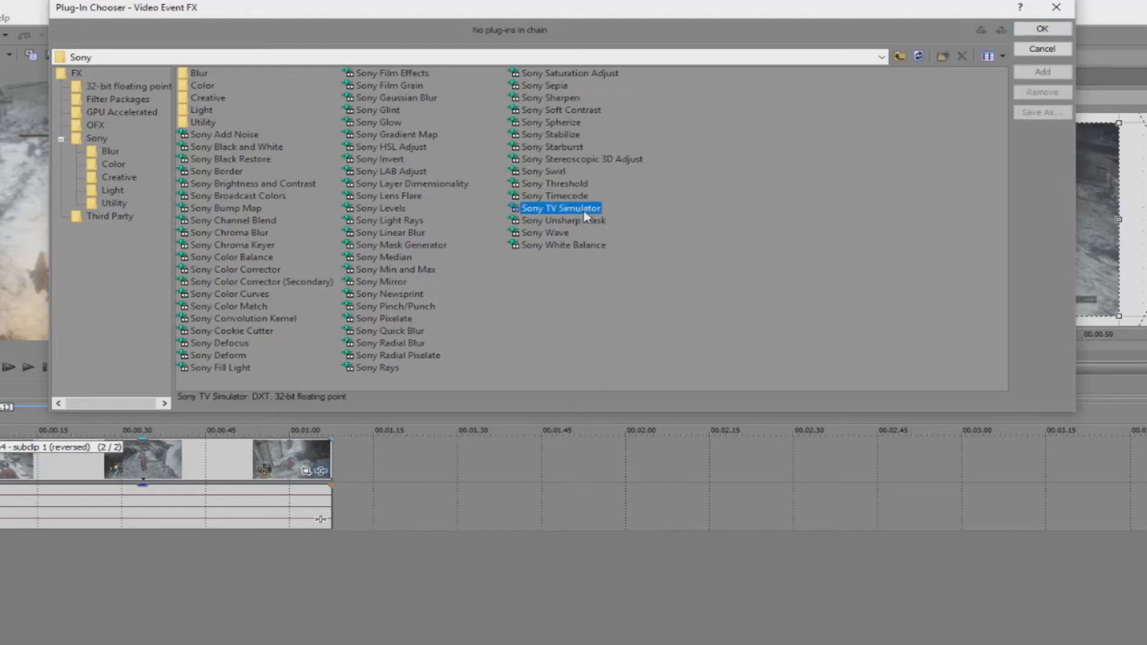
pyautogui.click(1040, 29)
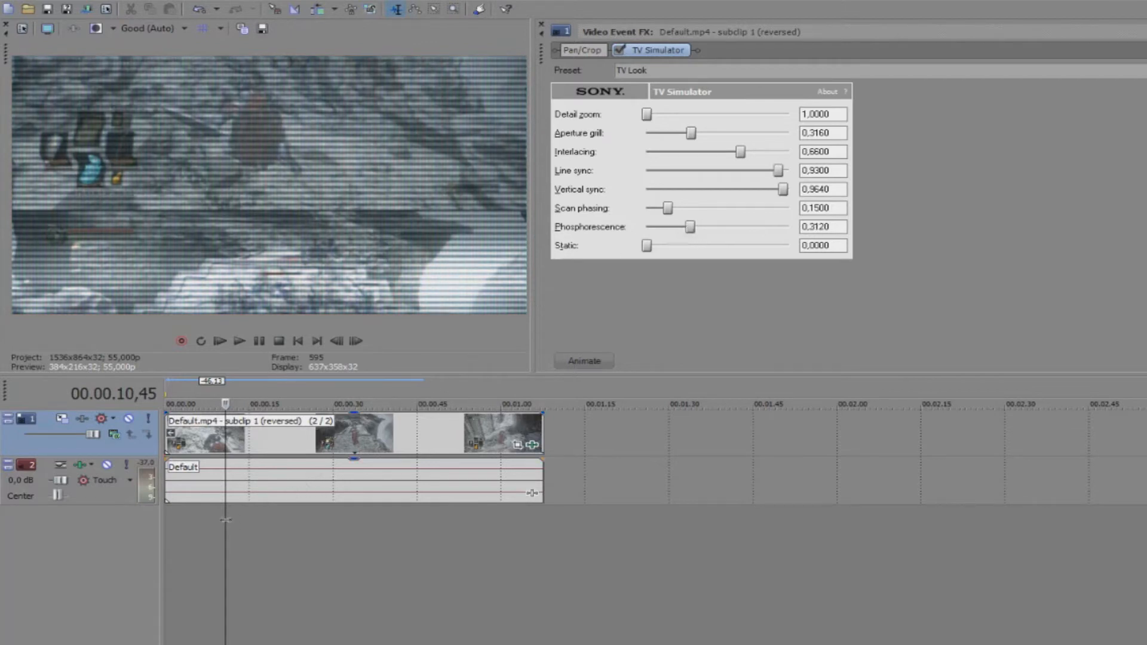
# - Raise TV Simulator vertical sync to 1.0000 and preview the scanline look
pyautogui.click(240, 342)
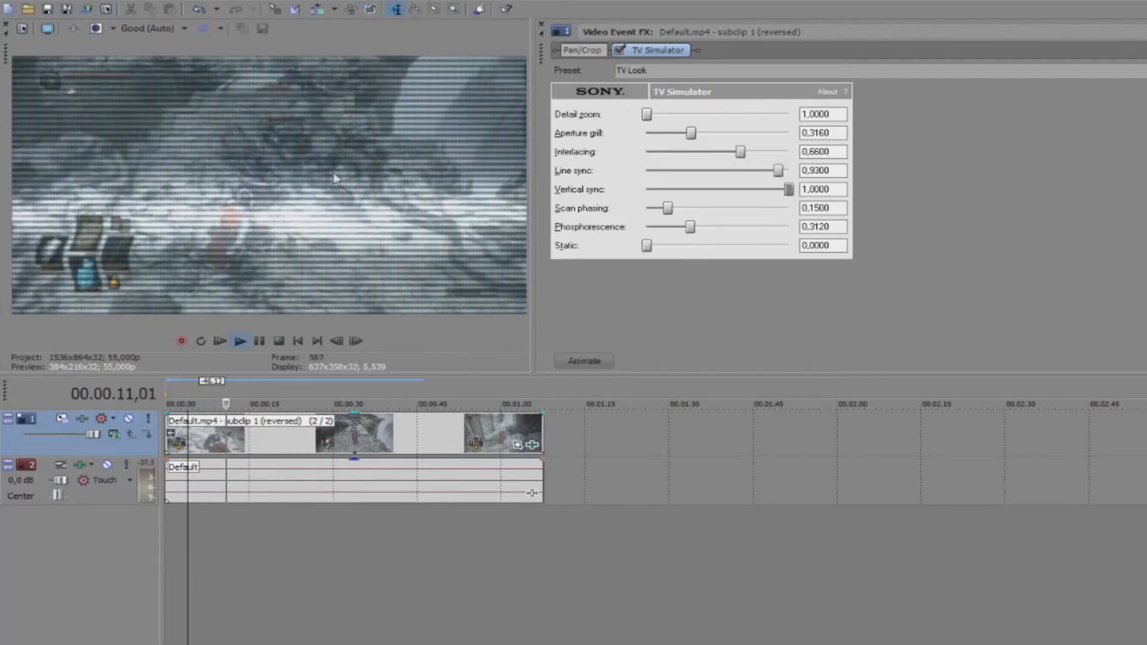
pyautogui.click(240, 341)
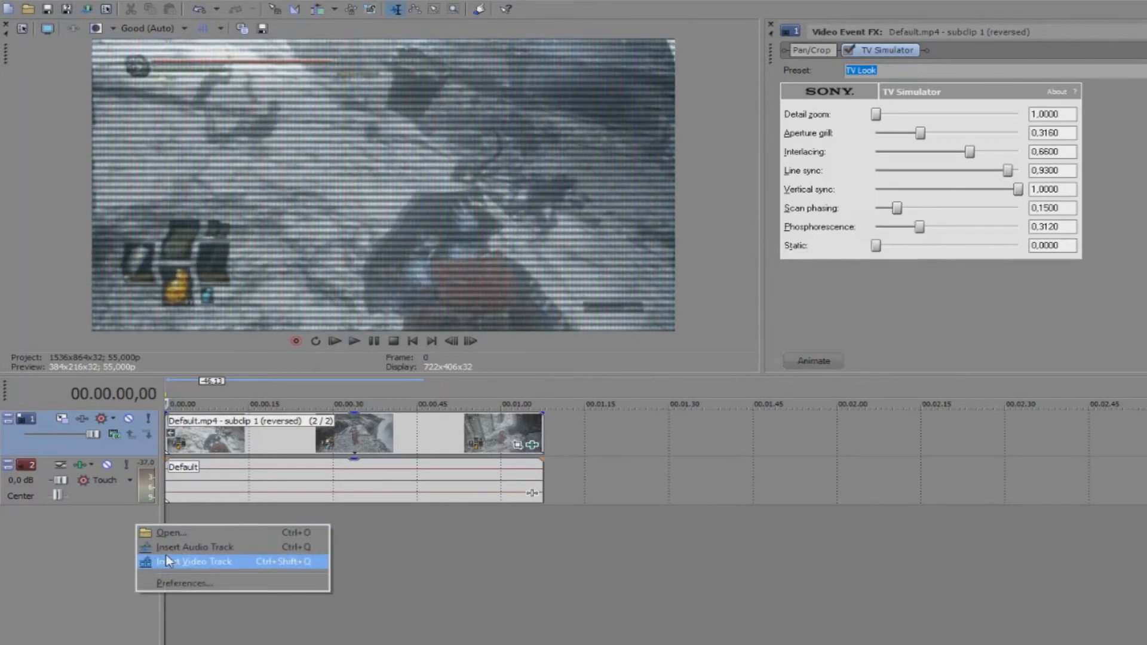
# - Insert a new video track for the Rewind overlay and preview it over the gameplay
pyautogui.click(193, 561)
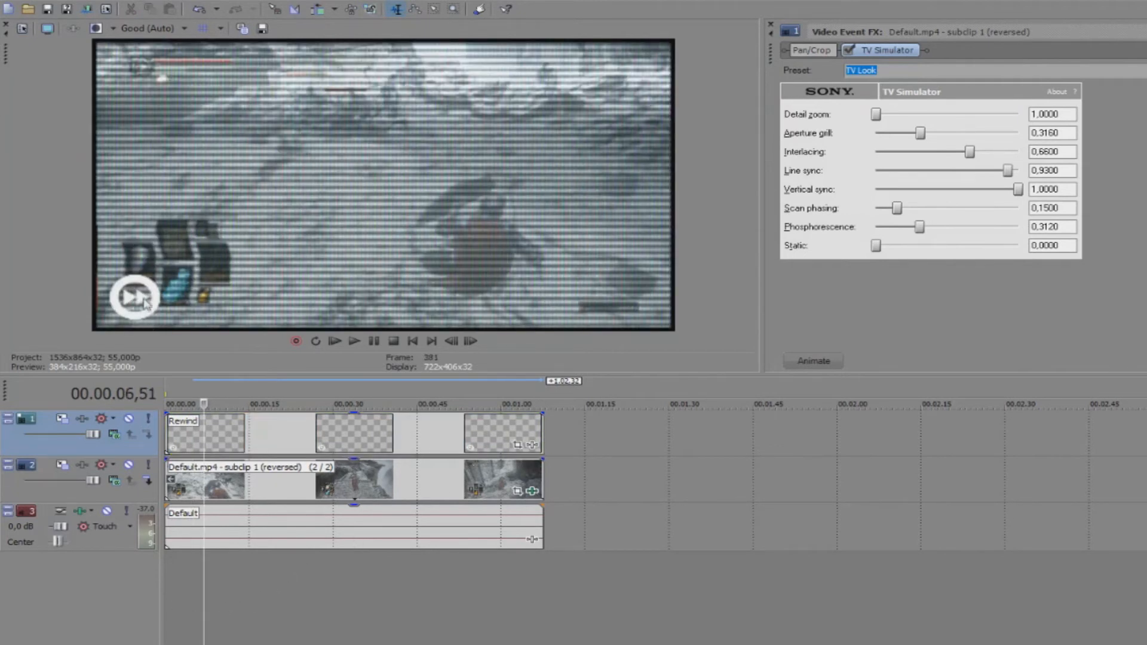
pyautogui.moveTo(169, 292)
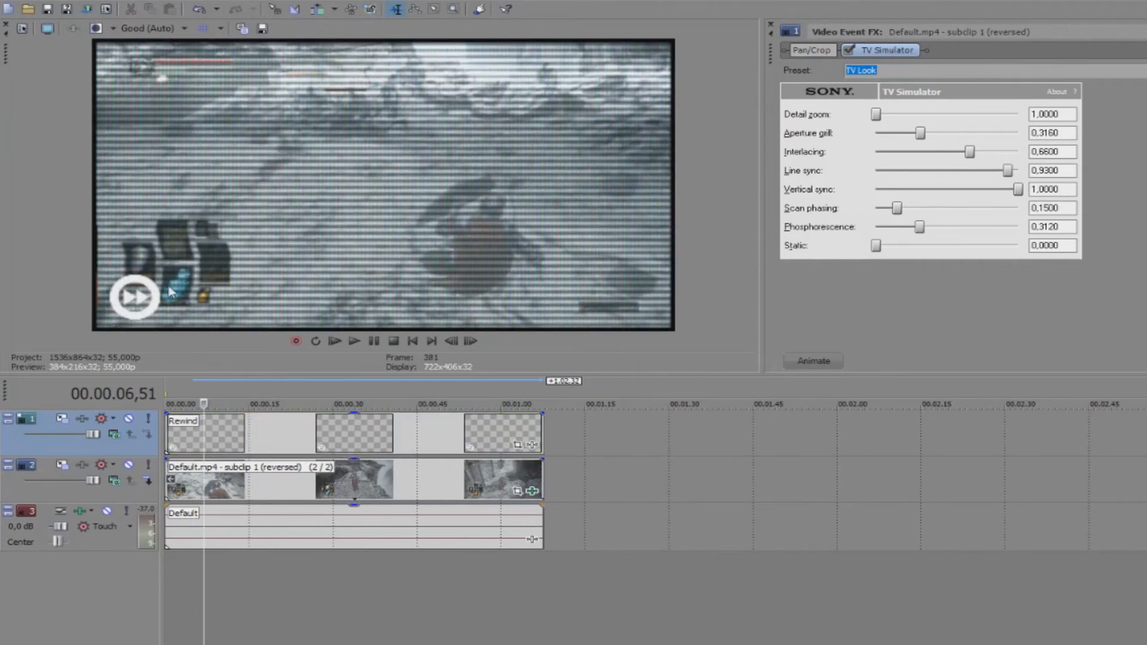
pyautogui.moveTo(183, 310)
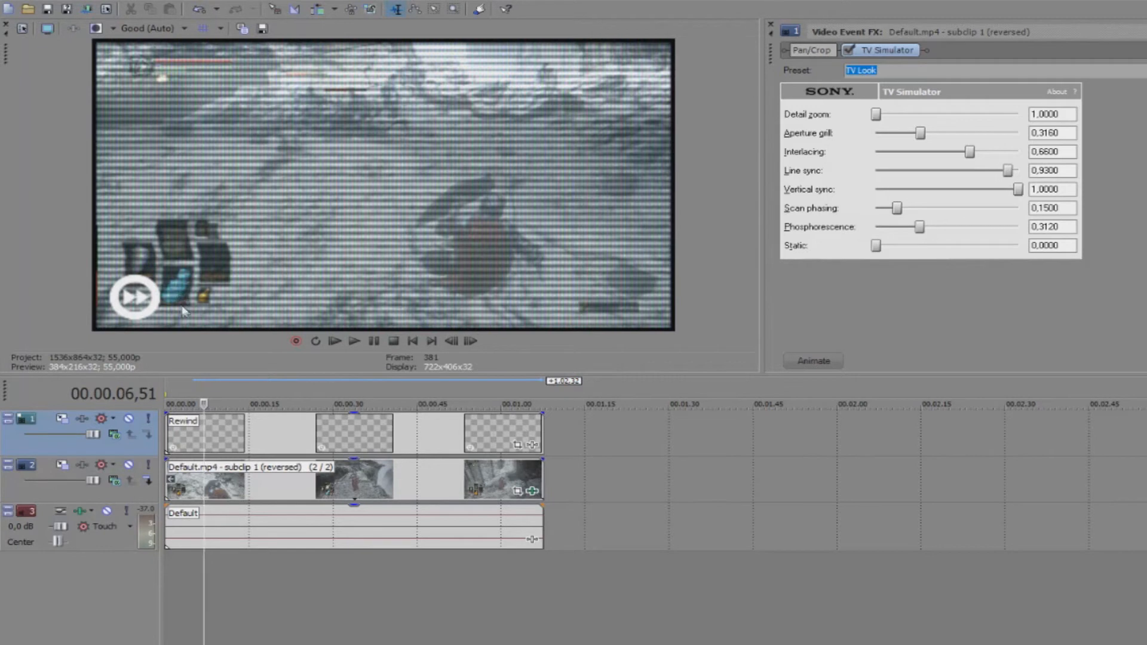
pyautogui.moveTo(187, 588)
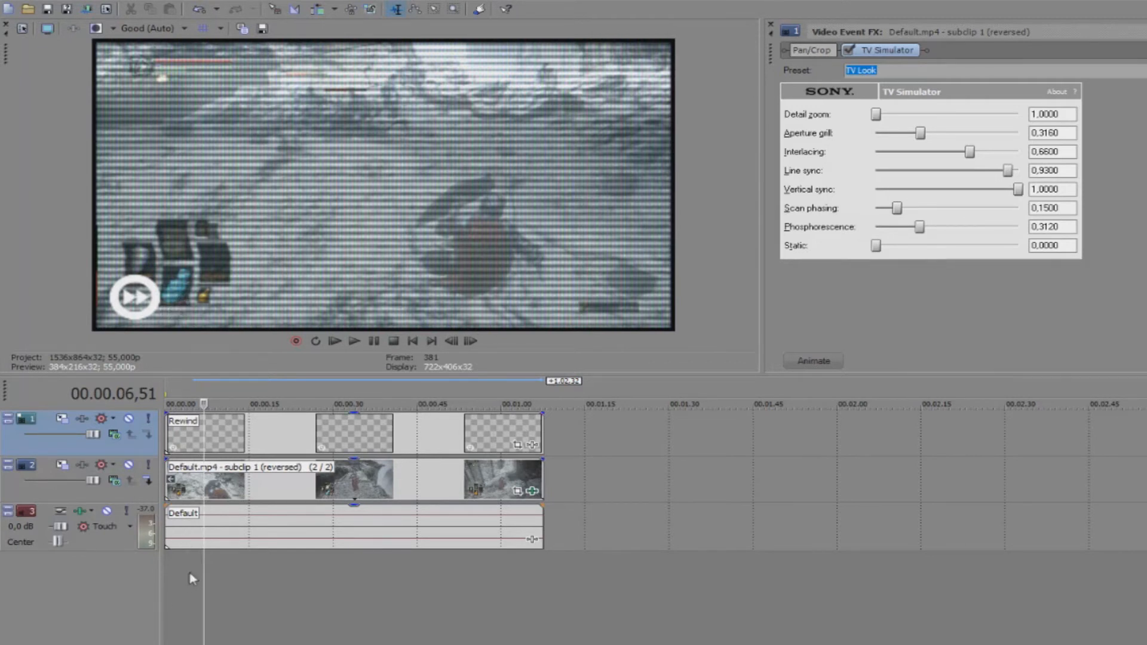
pyautogui.click(353, 341)
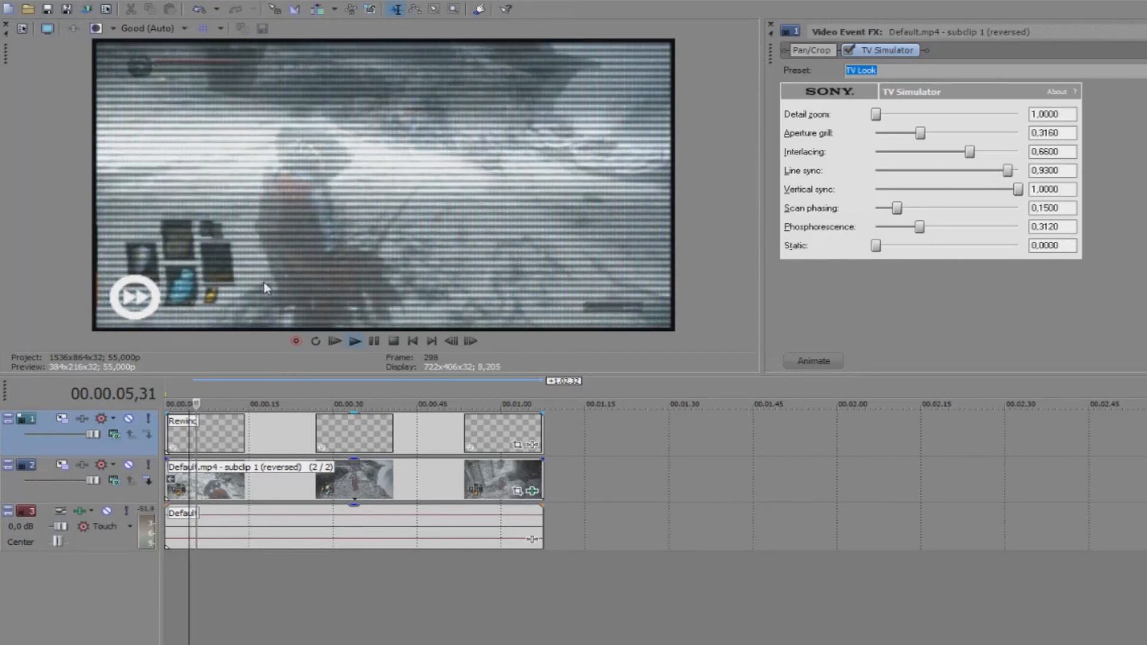
pyautogui.click(355, 340)
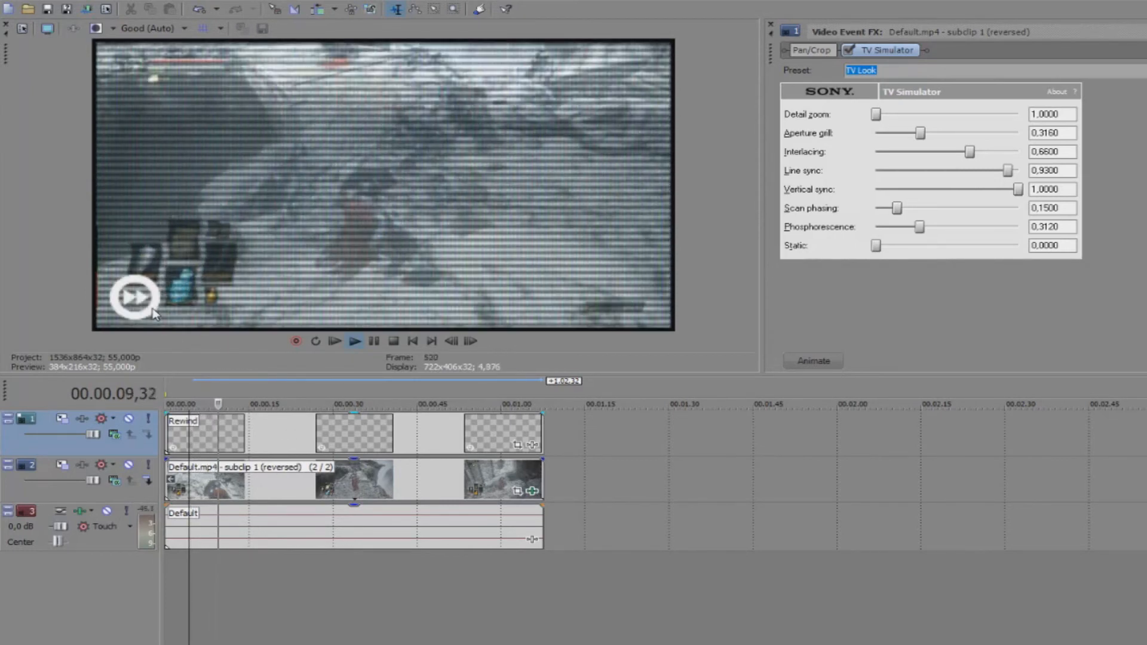
pyautogui.click(355, 341)
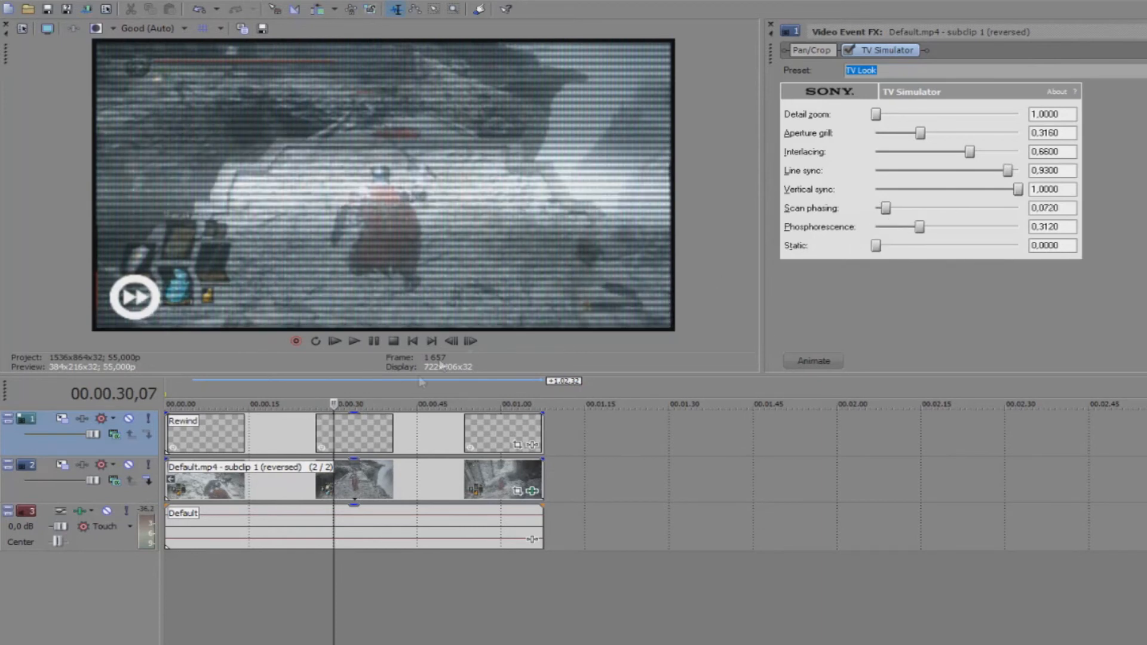
# - Jump back to about 19 seconds and preview with scan phasing at 0.0720
pyautogui.click(272, 403)
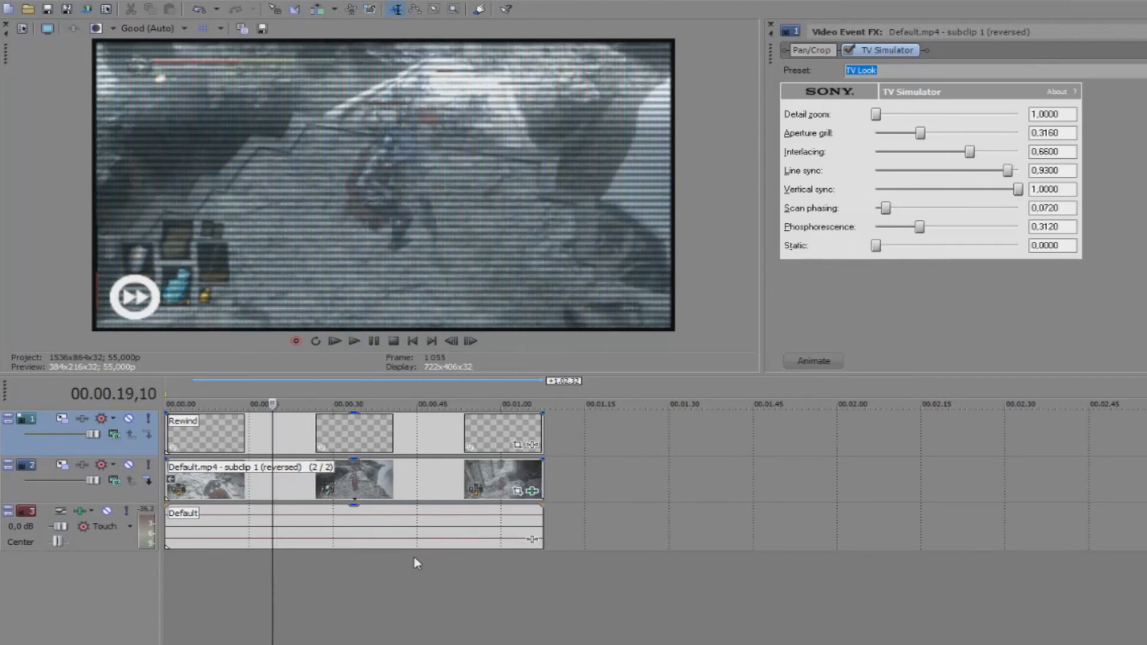